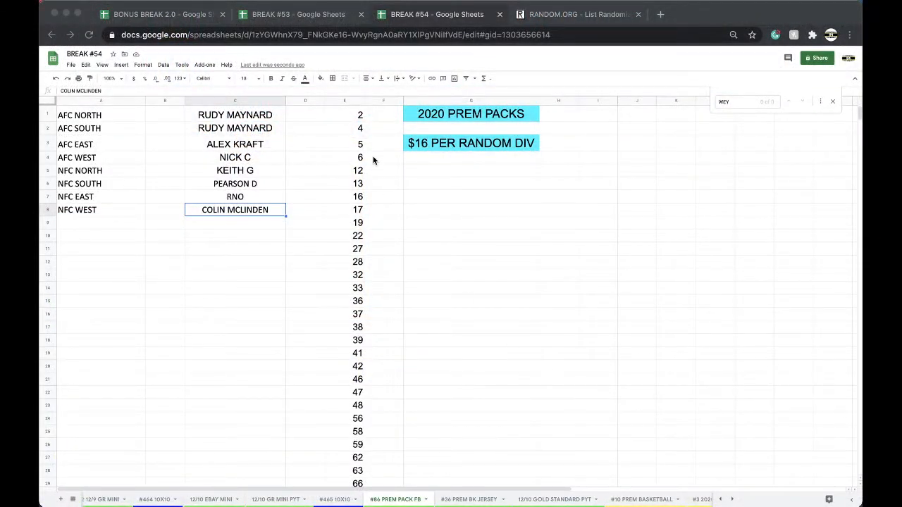
# Step: Reshuffle the 86-item spot-number list on RANDOM.ORG three more times and return to the break sheet
pyautogui.click(344, 98)
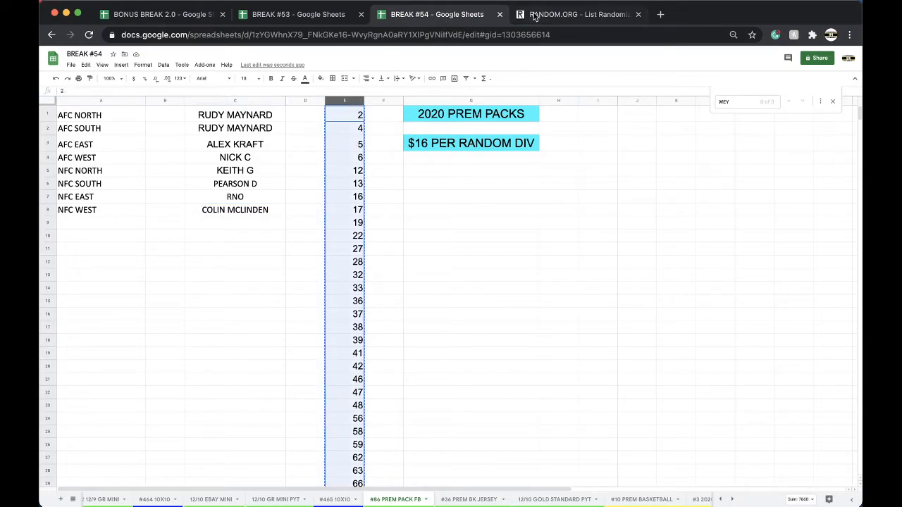
pyautogui.click(577, 14)
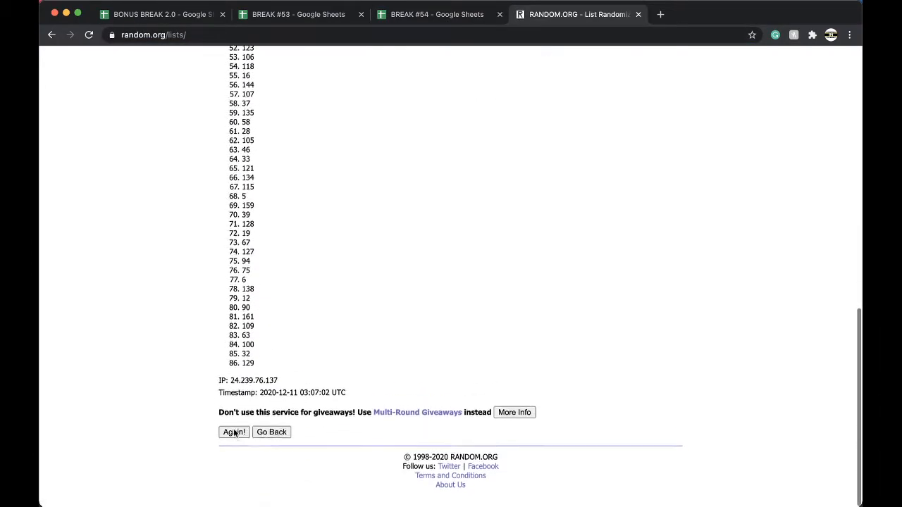
pyautogui.click(233, 432)
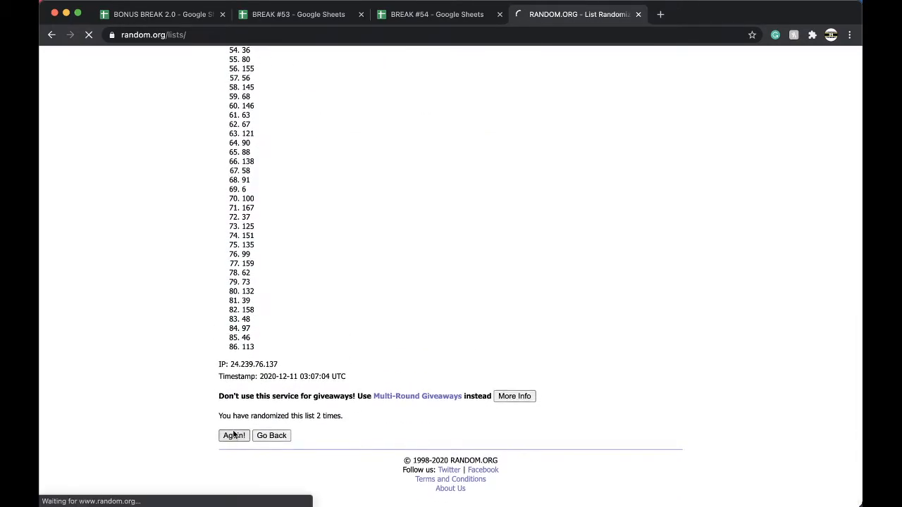
pyautogui.click(234, 436)
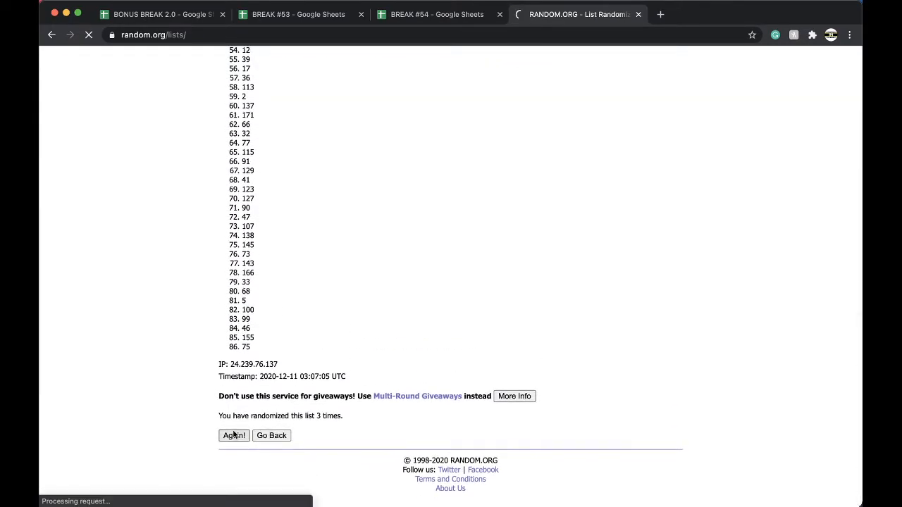
pyautogui.click(234, 436)
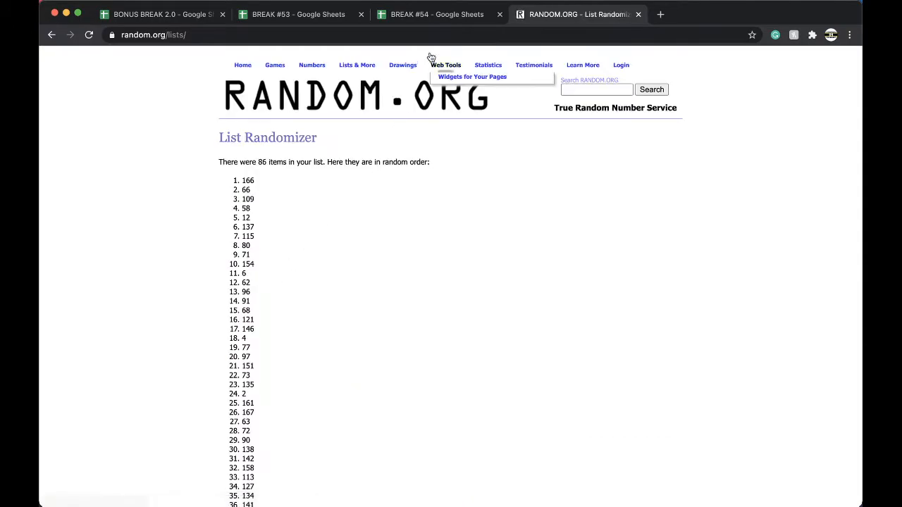
pyautogui.click(437, 14)
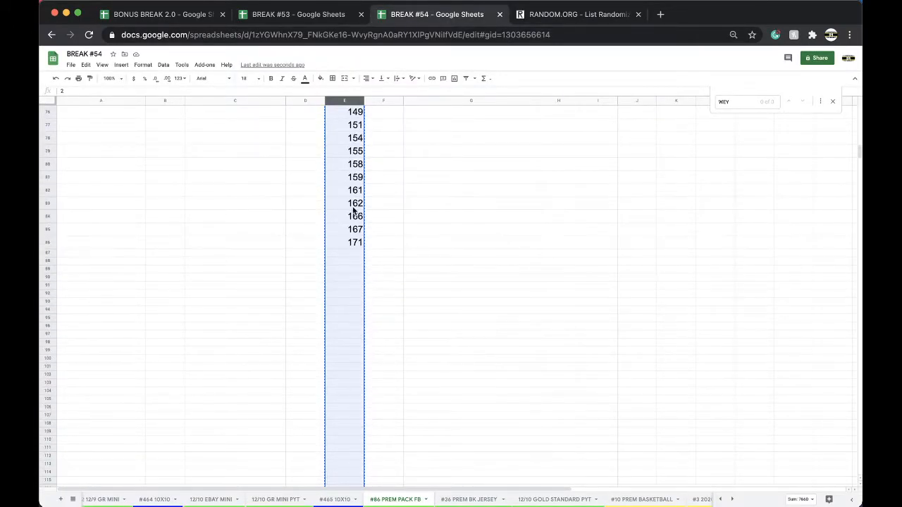
# Step: Fill winning number 166 yellow and duplicate the break sheet as #67 PREM PACK FB
pyautogui.click(319, 79)
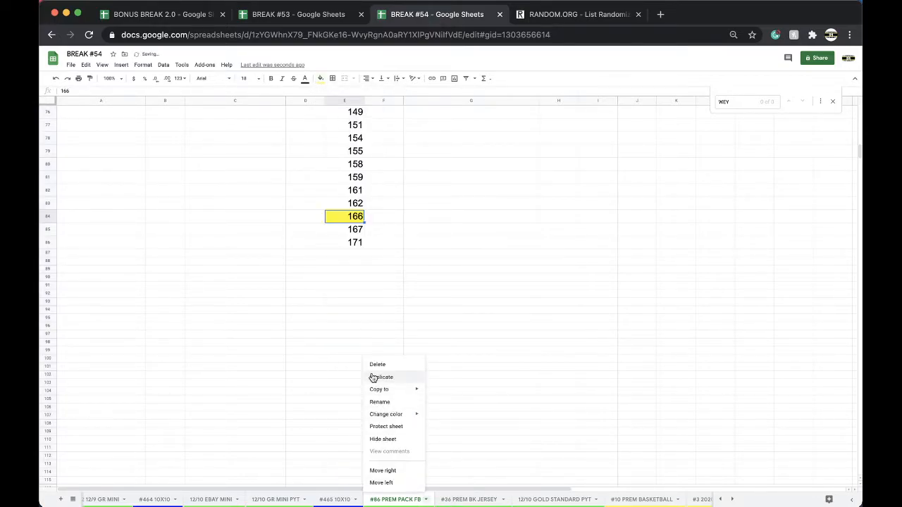
pyautogui.click(381, 378)
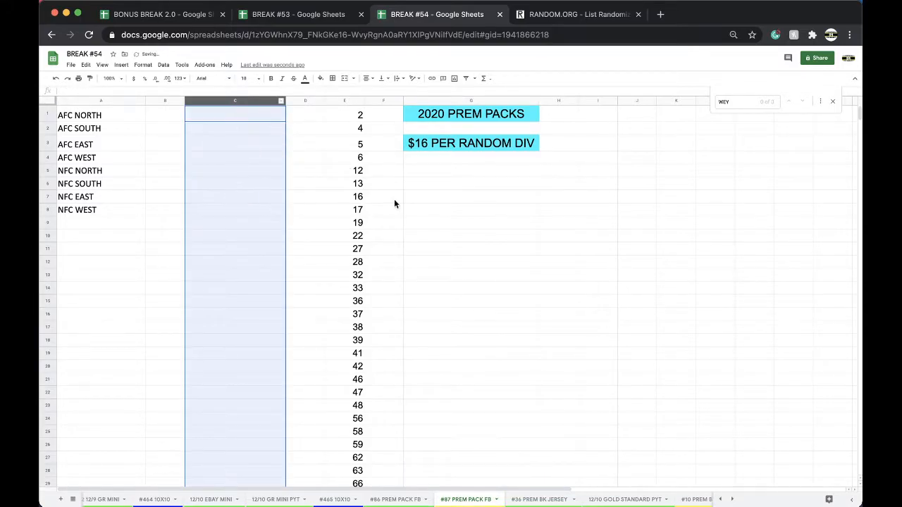
pyautogui.scroll(-3)
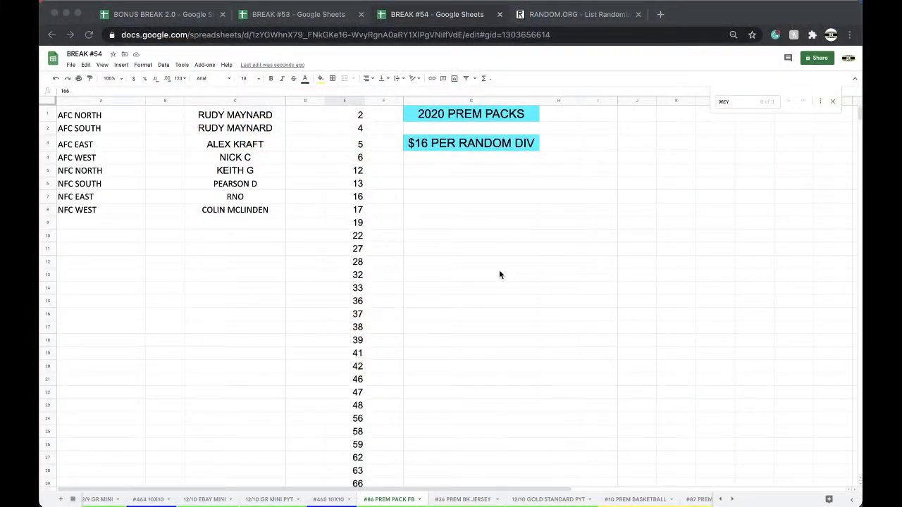
pyautogui.moveTo(231, 290)
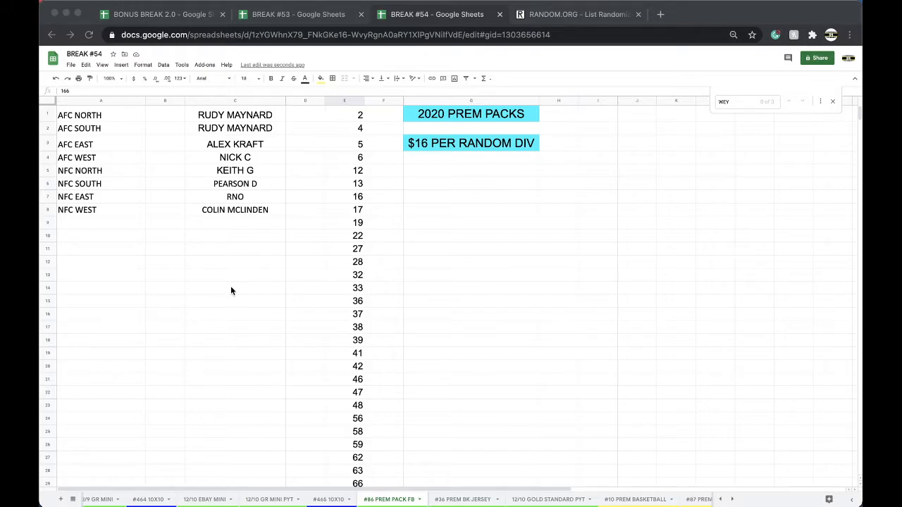
# Step: Select the eight buyer names and bring them to the RANDOM.ORG list entry form
pyautogui.click(234, 143)
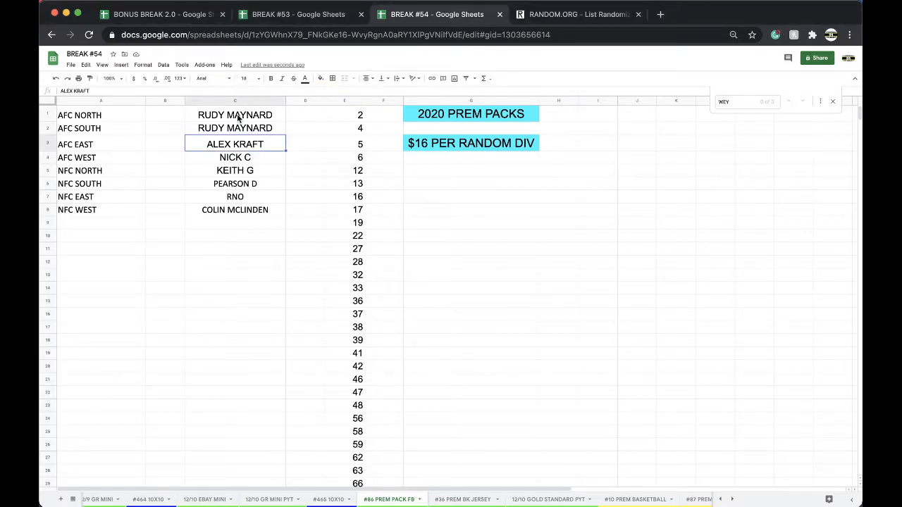
pyautogui.moveTo(234, 116); pyautogui.dragTo(234, 209)
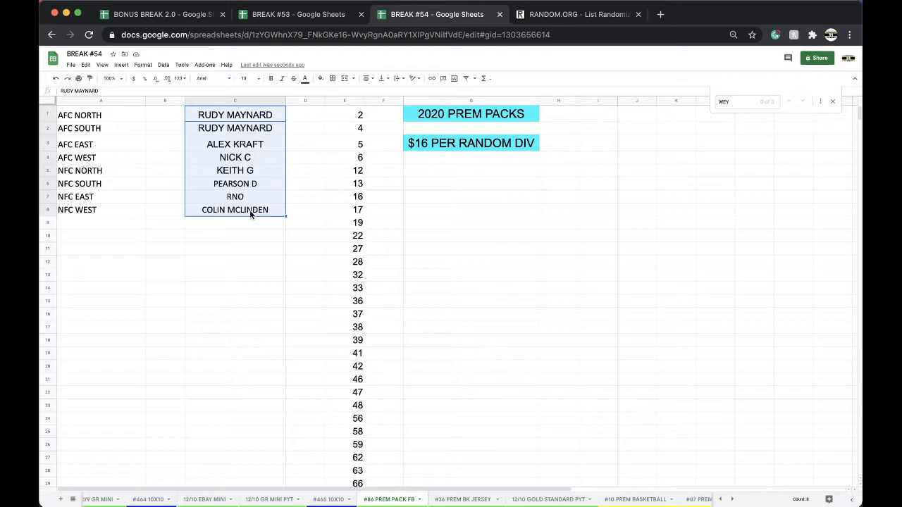
pyautogui.click(578, 14)
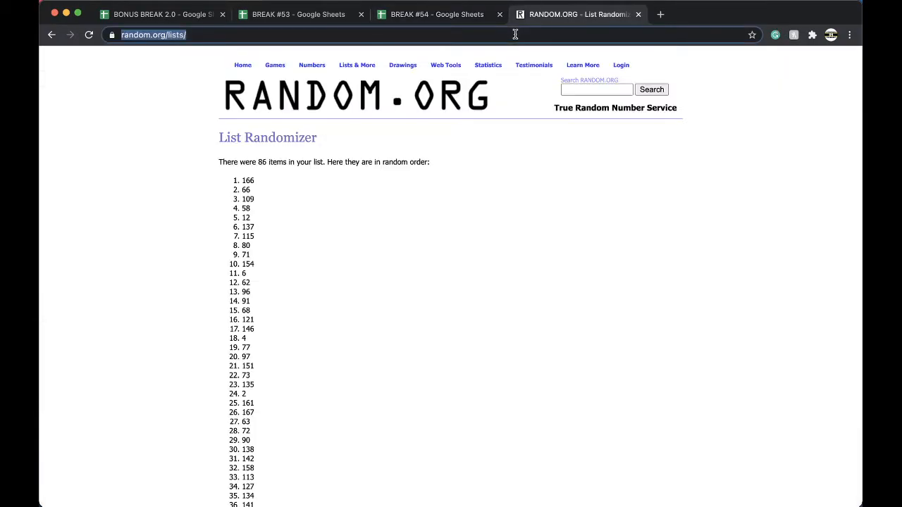
pyautogui.click(51, 34)
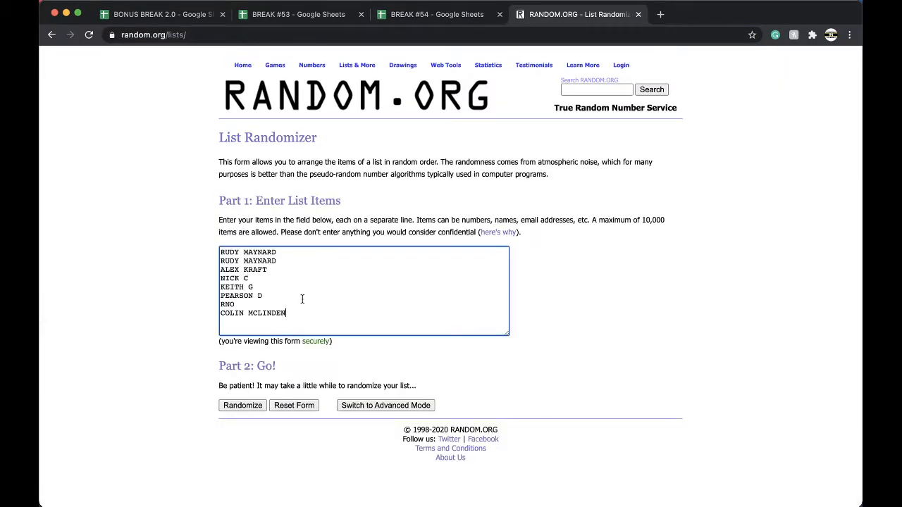
# Step: Shuffle the eight names four times for a final random order and return to the sheet
pyautogui.click(243, 406)
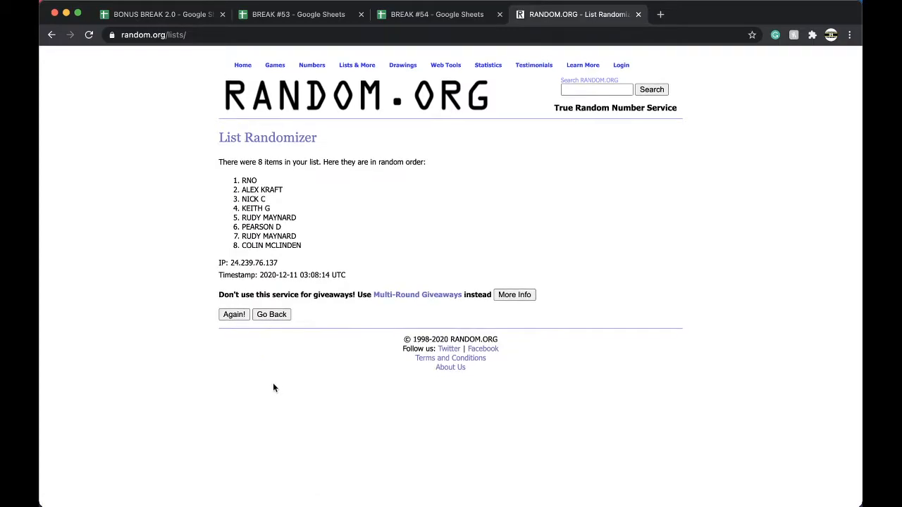
pyautogui.click(234, 314)
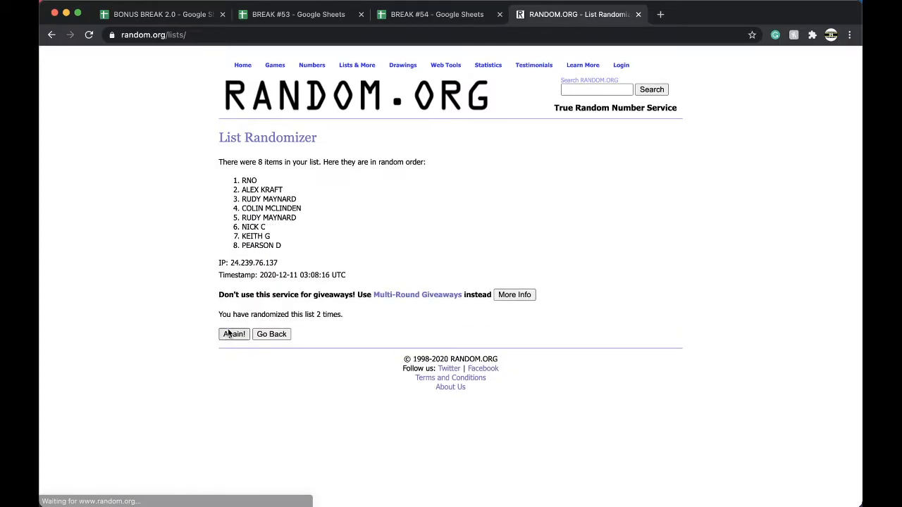
pyautogui.click(234, 334)
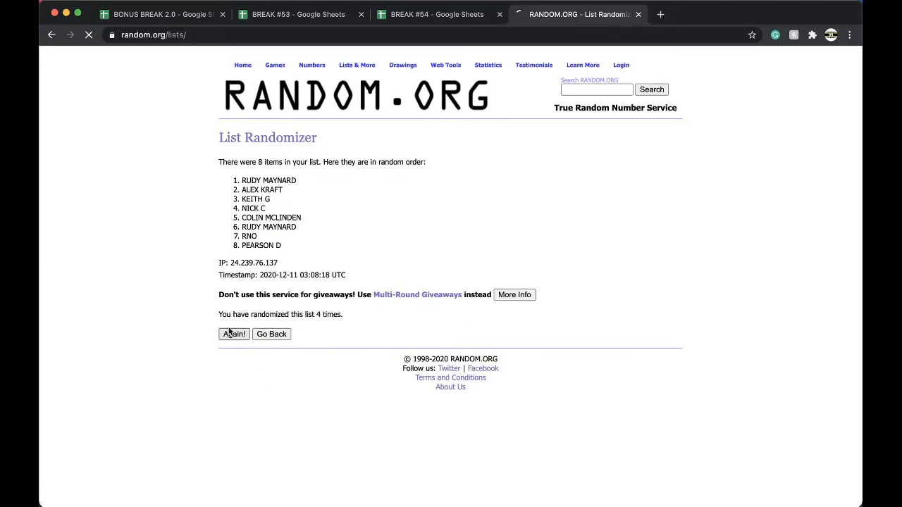
pyautogui.click(234, 334)
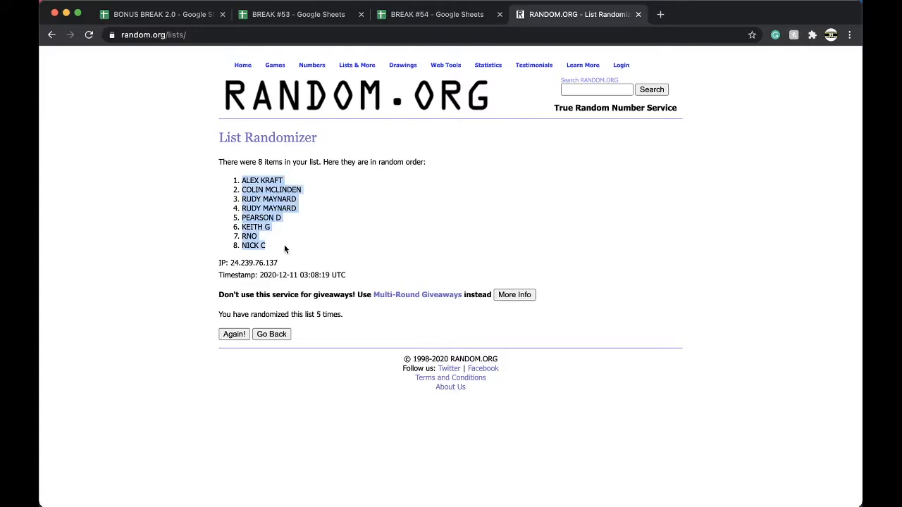
pyautogui.click(437, 14)
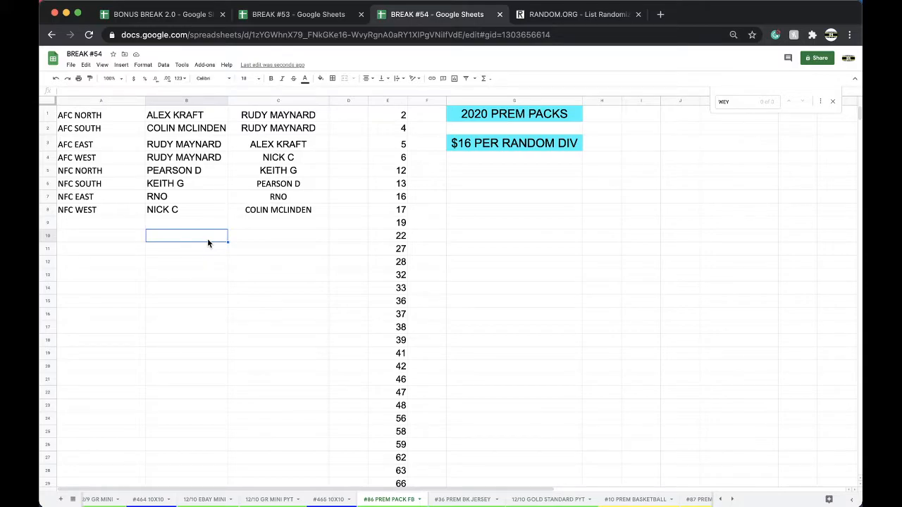
pyautogui.click(299, 14)
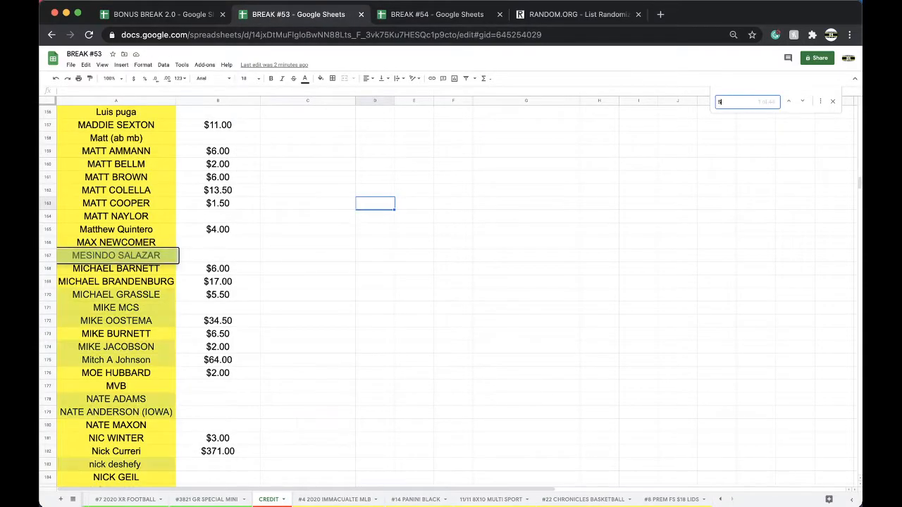
pyautogui.write('SUZ')
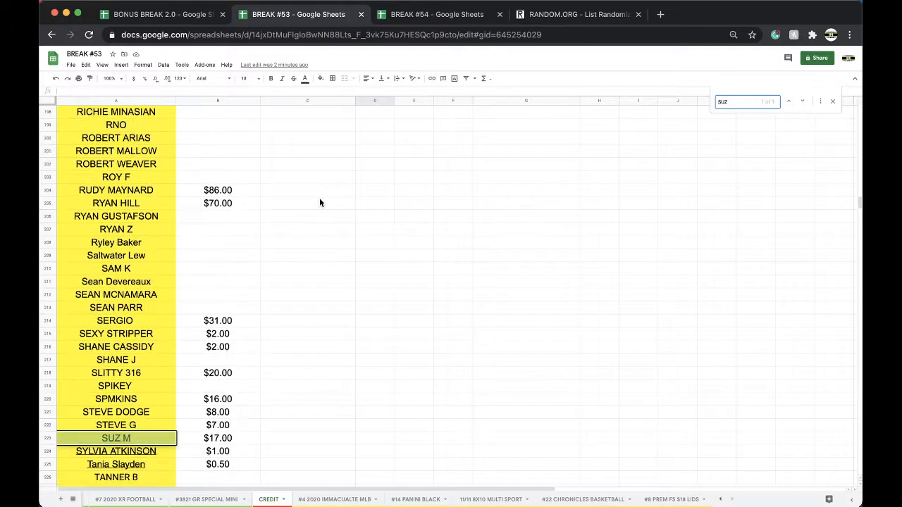
pyautogui.write('$1')
pyautogui.write('RUDY')
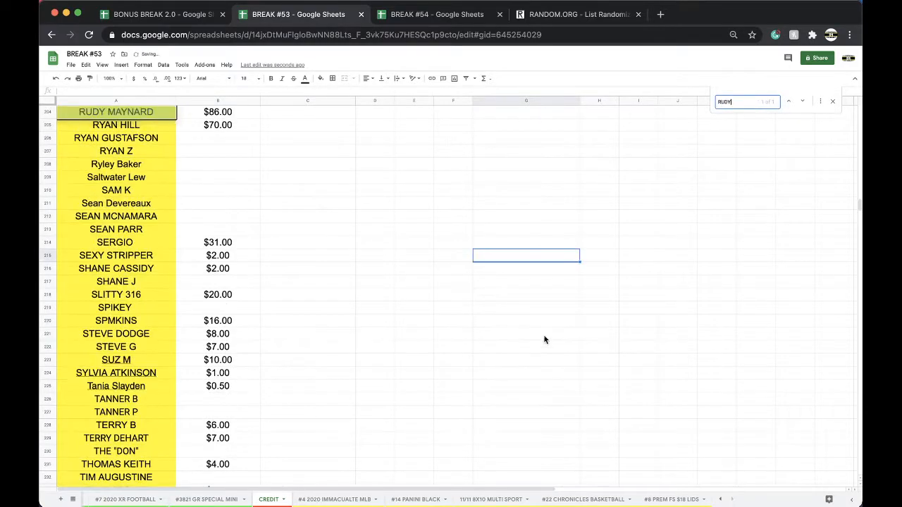
pyautogui.write('-$3')
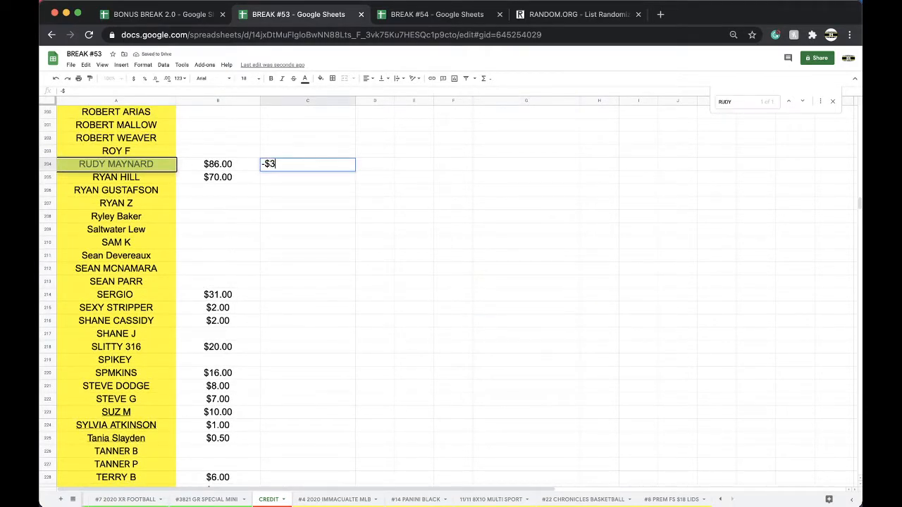
pyautogui.click(437, 14)
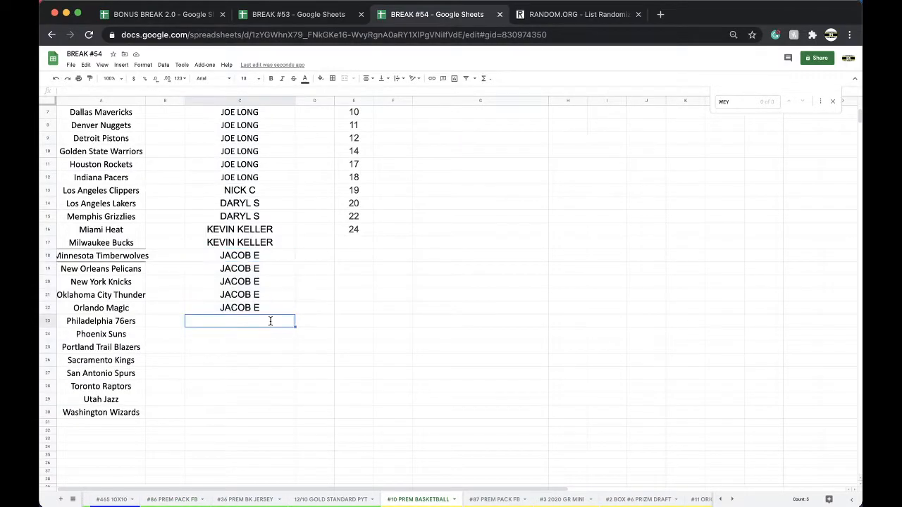
# Step: Enter RUDY M beside AFC NORTH and AFC SOUTH on the 2020 PREM PACKS sheet
pyautogui.click(496, 499)
pyautogui.write('R')
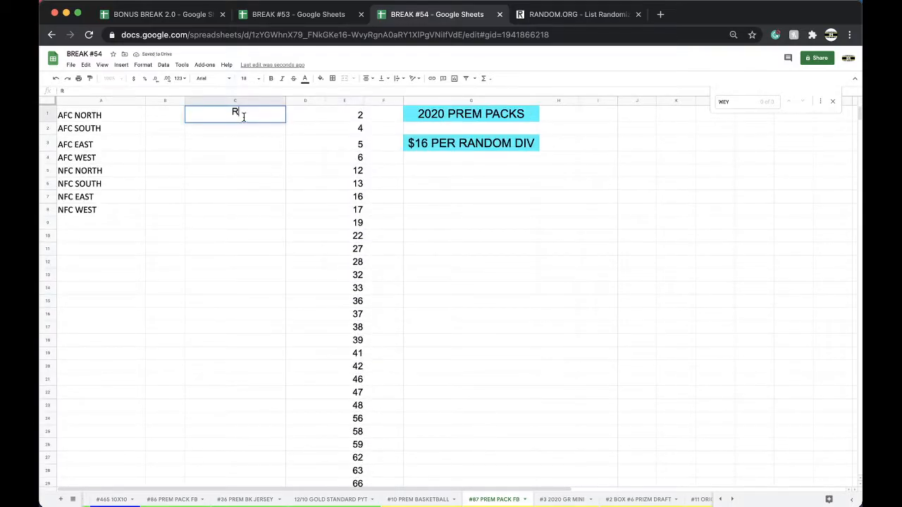
pyautogui.write('UDY M')
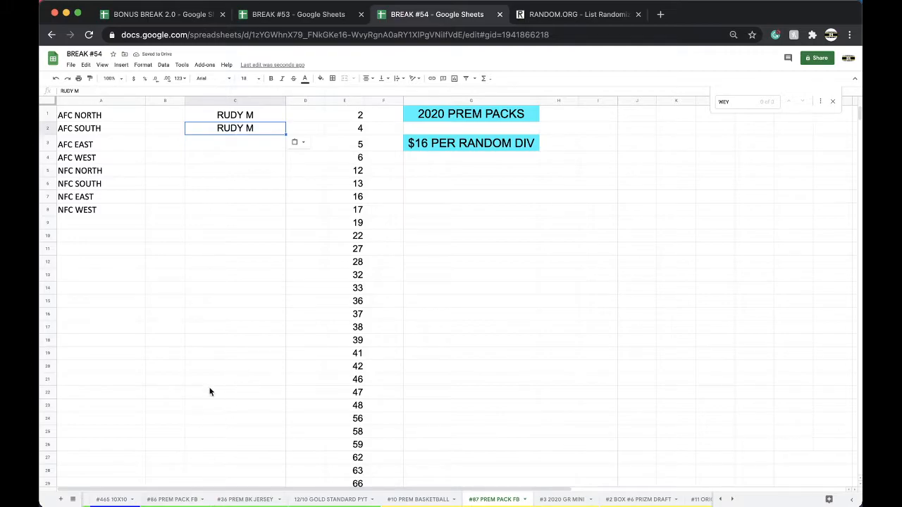
pyautogui.moveTo(247, 499)
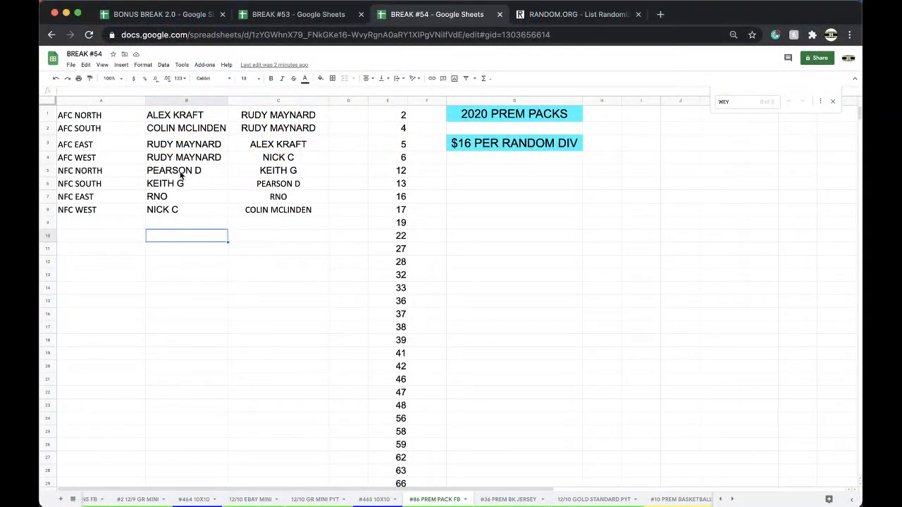
# Step: Highlight PEARSON D's NFC NORTH cell orange as the winner and go to RANDOM.ORG
pyautogui.click(186, 169)
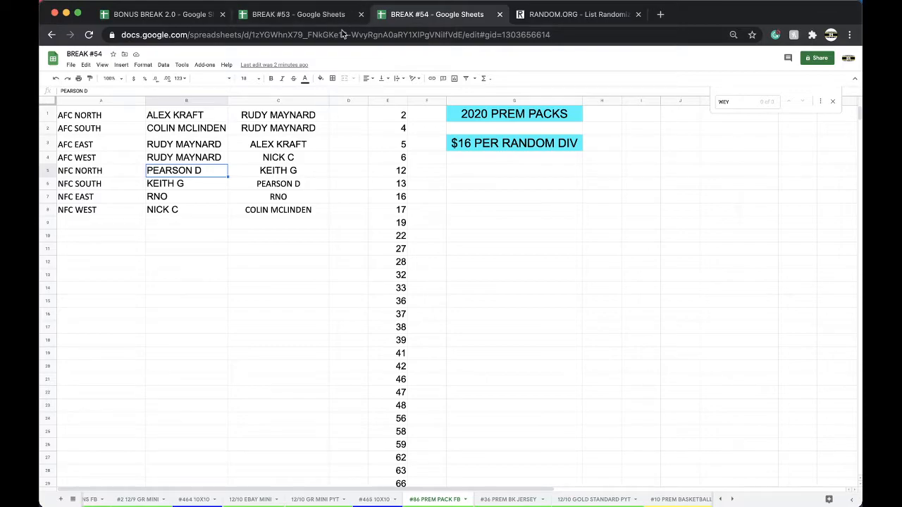
pyautogui.click(320, 79)
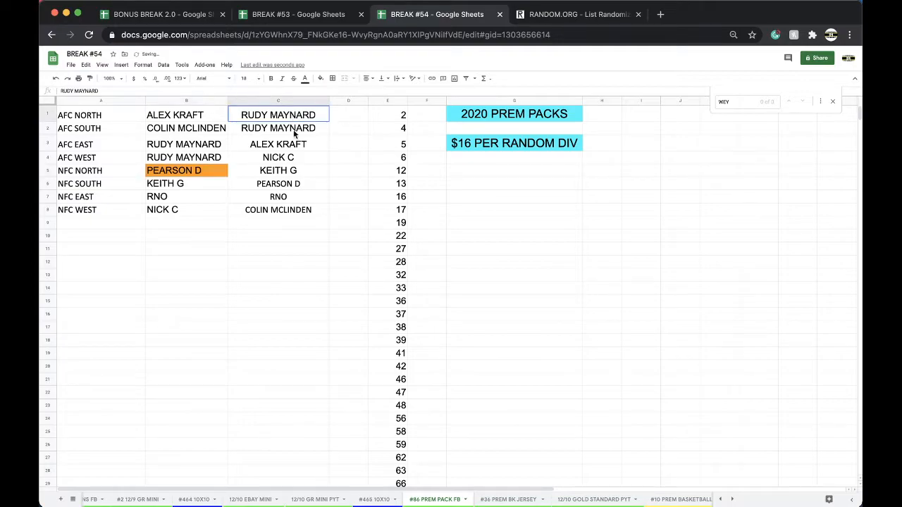
pyautogui.click(578, 14)
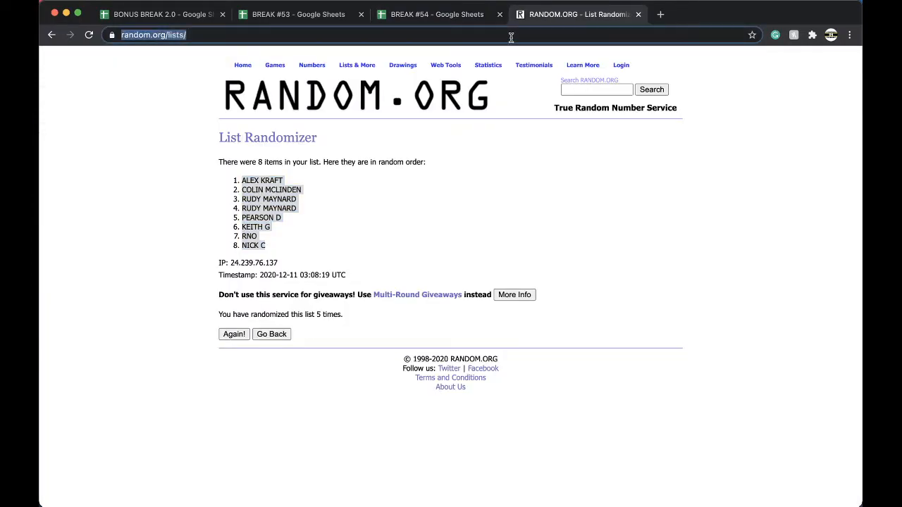
pyautogui.click(270, 334)
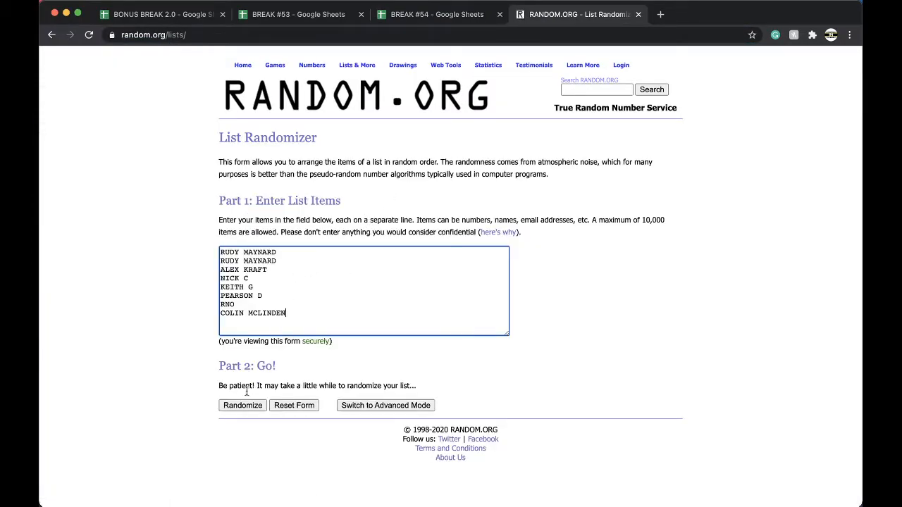
pyautogui.click(243, 406)
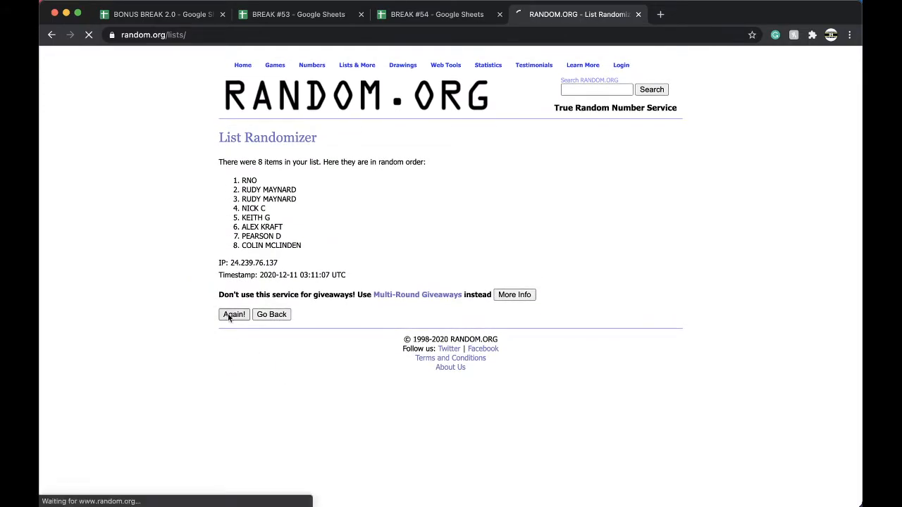
pyautogui.click(234, 314)
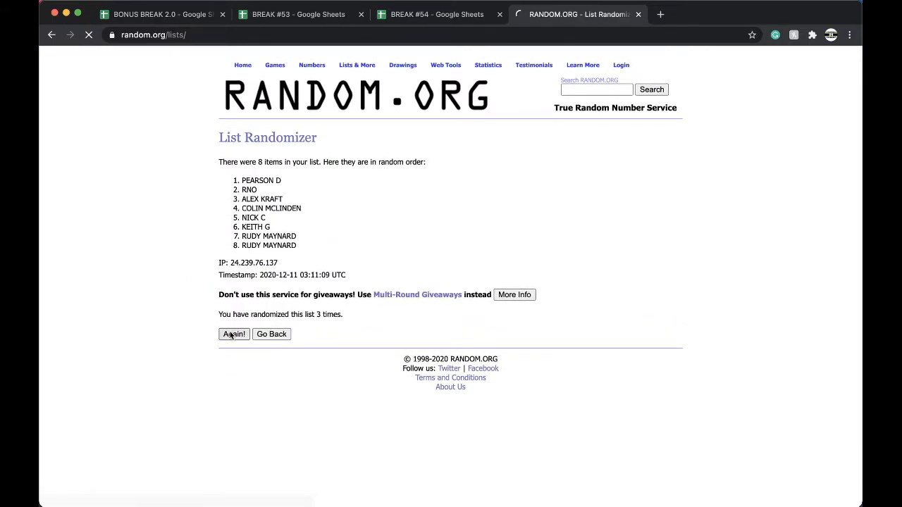
pyautogui.click(234, 334)
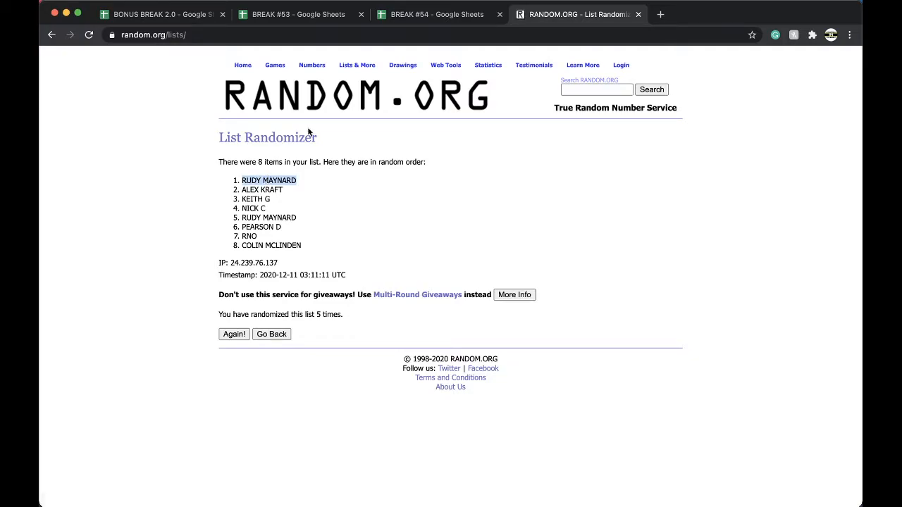
pyautogui.click(437, 14)
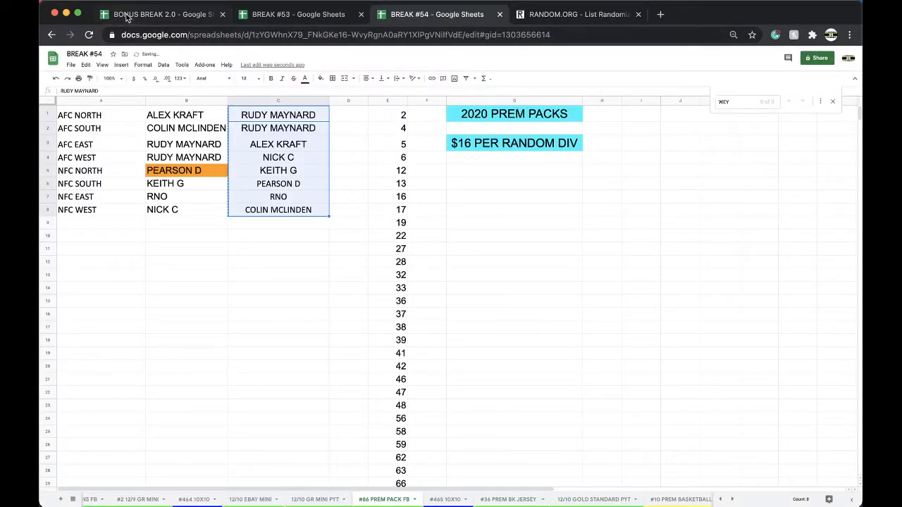
pyautogui.click(162, 14)
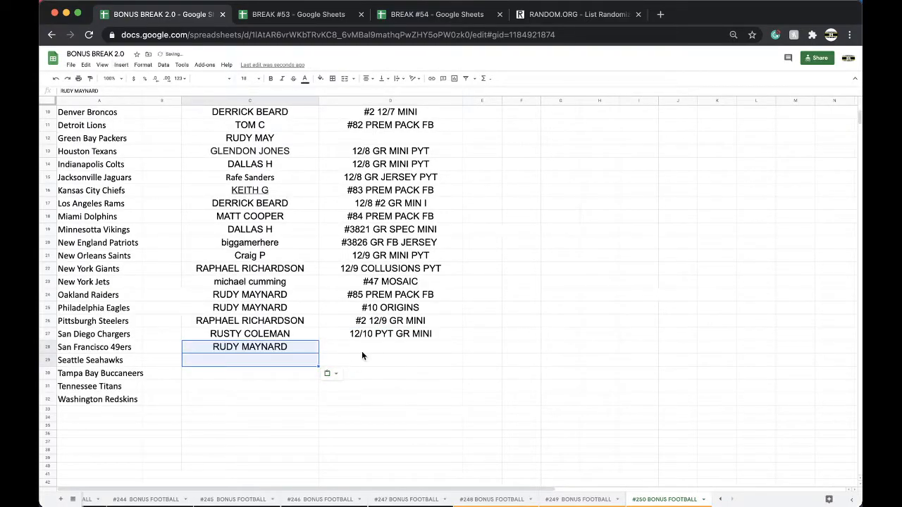
pyautogui.write('#86 PR')
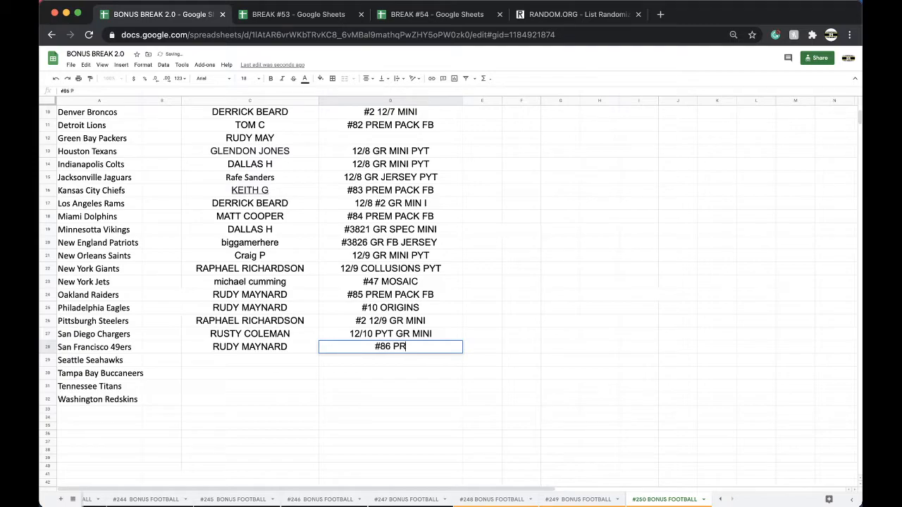
pyautogui.write('EM PACK FB')
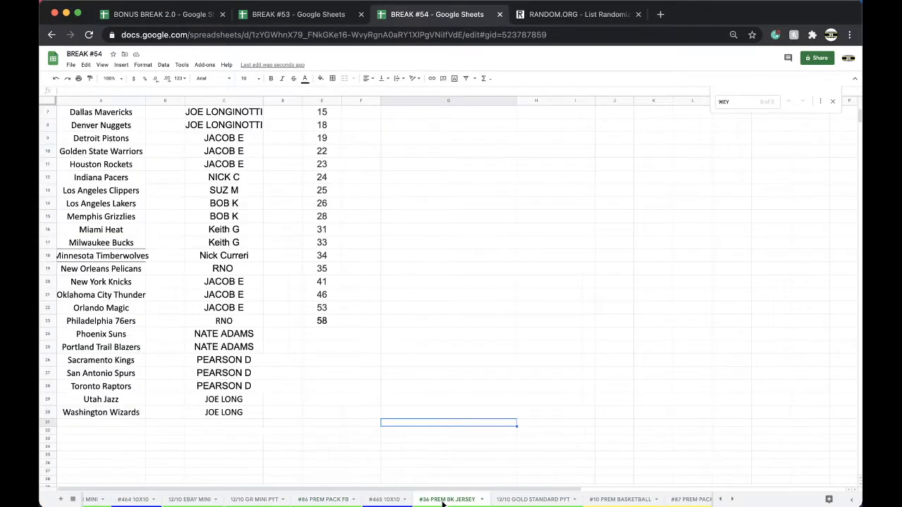
pyautogui.click(448, 499)
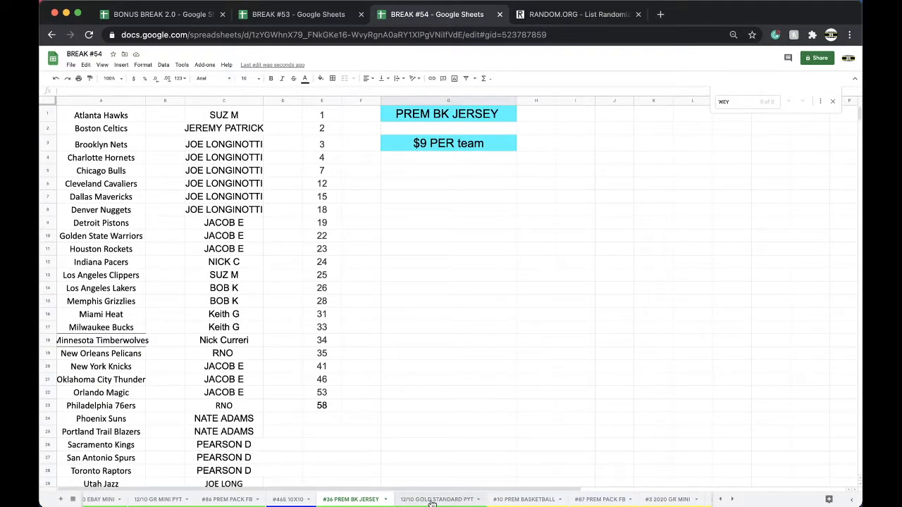
pyautogui.click(448, 313)
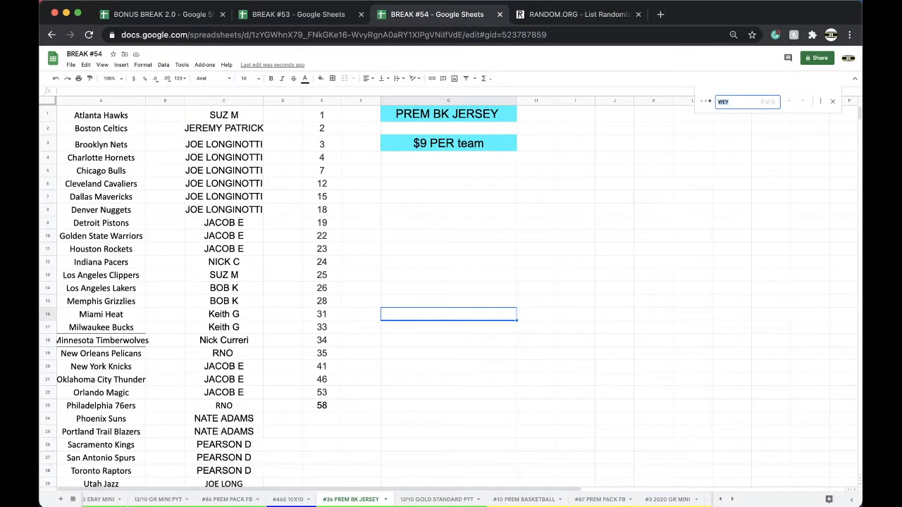